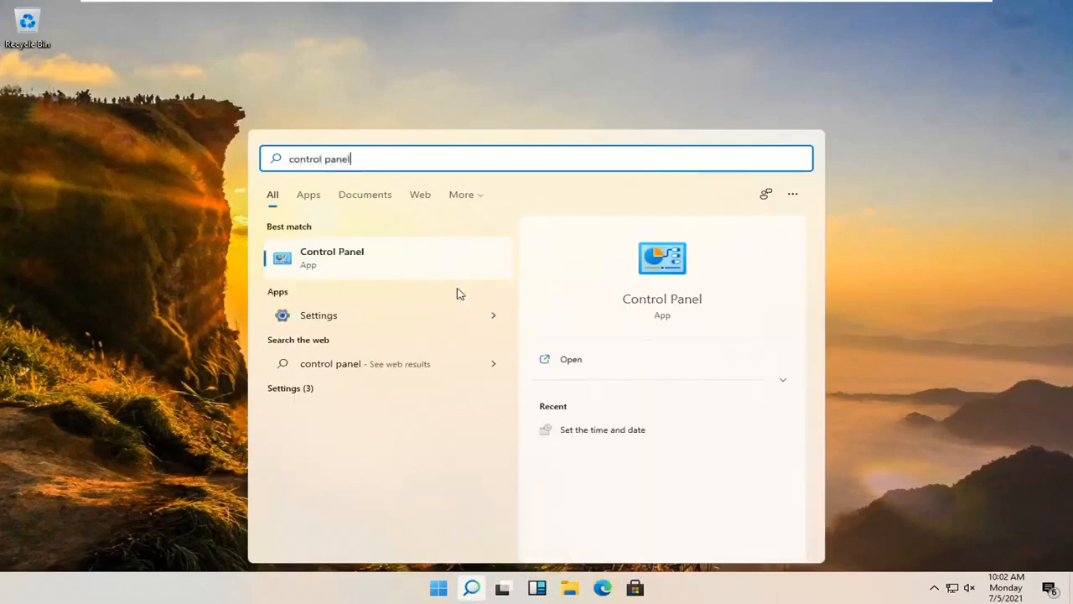
mouse_move(314, 266)
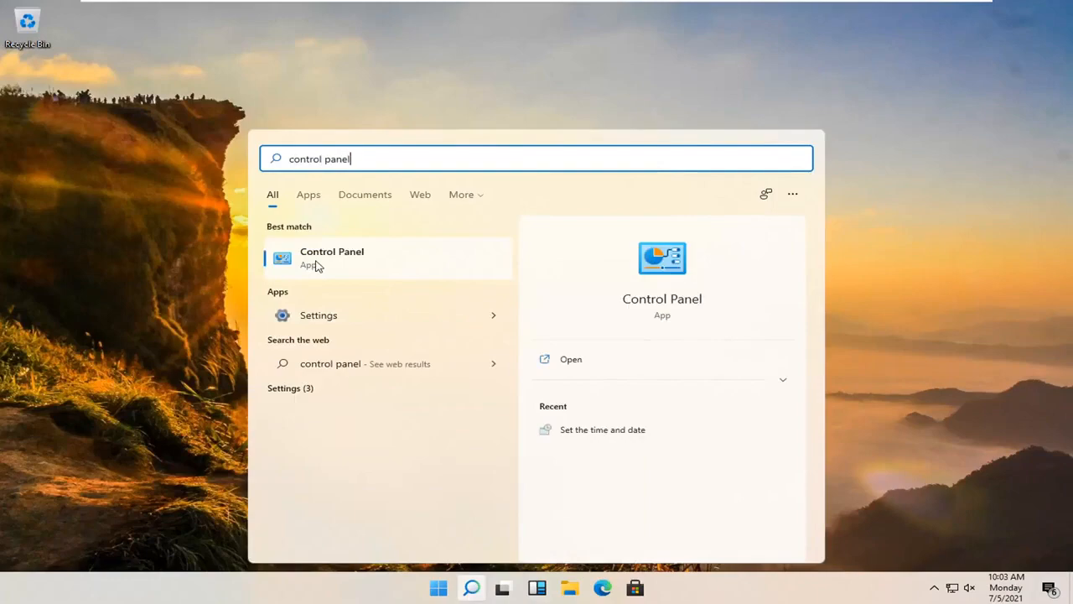
Launch Control Panel from the Start search results for 'control panel'.
left_click(332, 257)
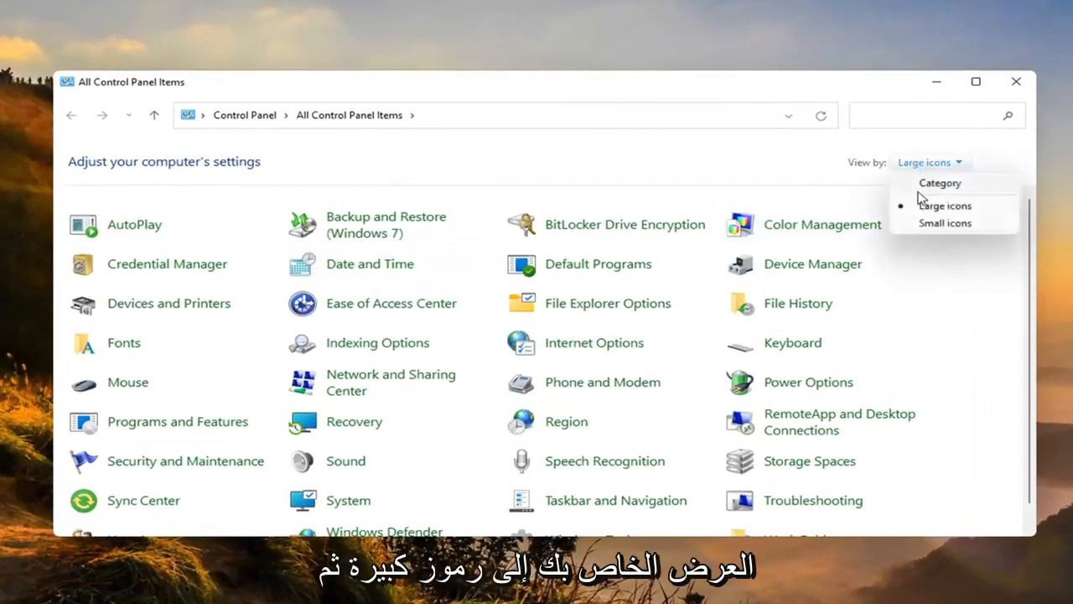
View settings as large icons, go into User Accounts and reach 'Change your account type'.
left_click(945, 206)
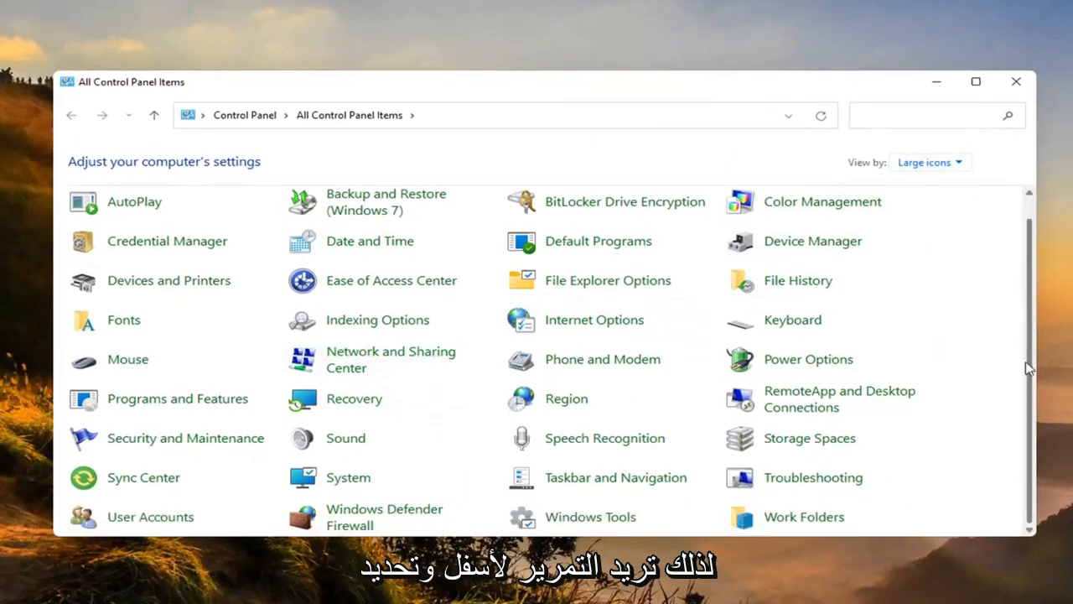
left_click(150, 517)
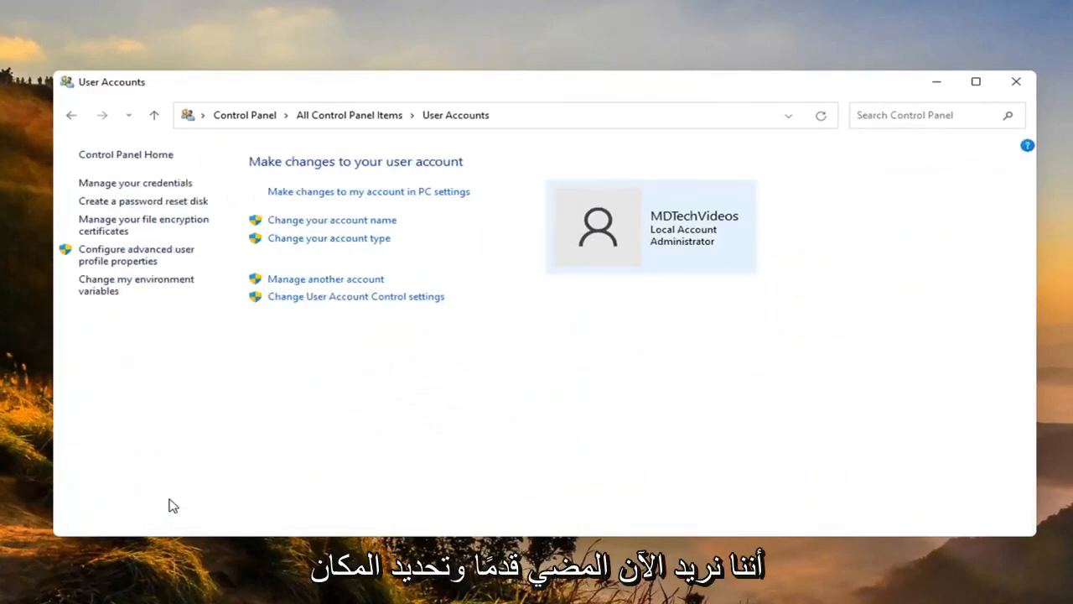
mouse_move(334, 233)
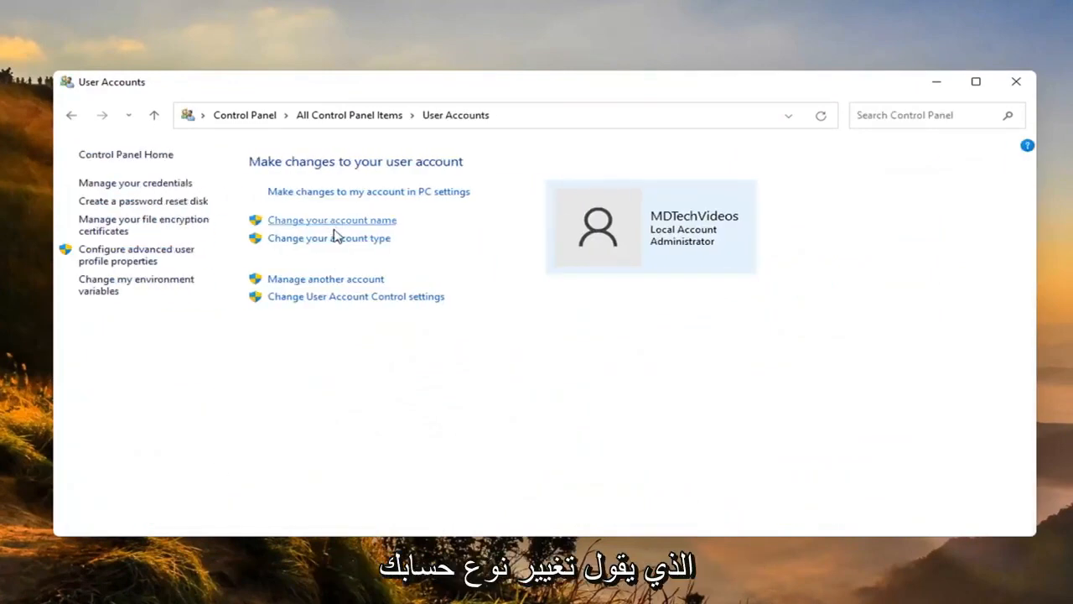
left_click(328, 237)
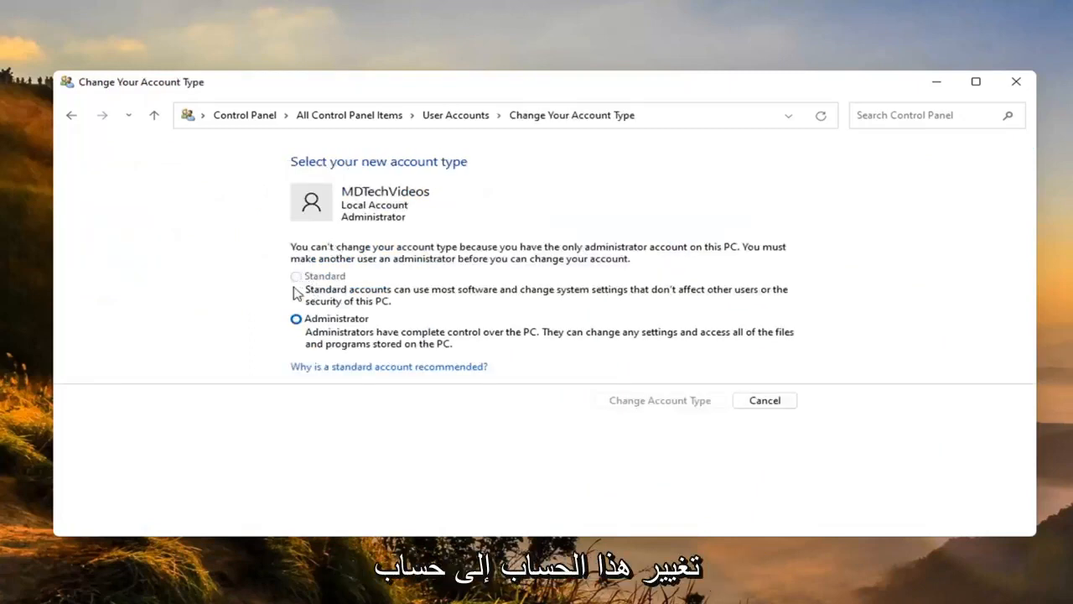
mouse_move(356, 300)
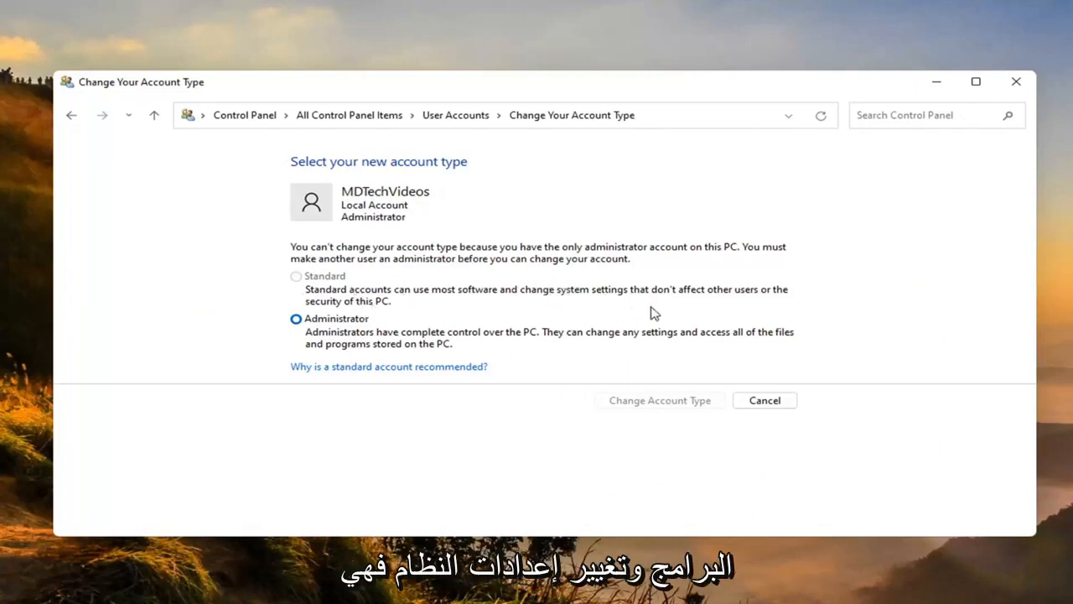
mouse_move(541, 293)
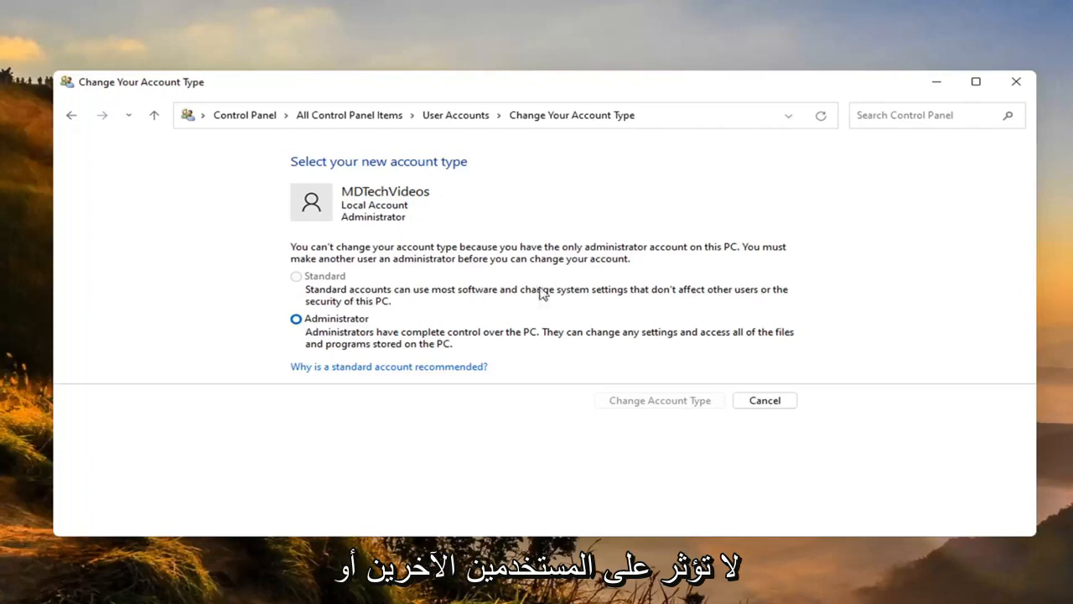
mouse_move(384, 288)
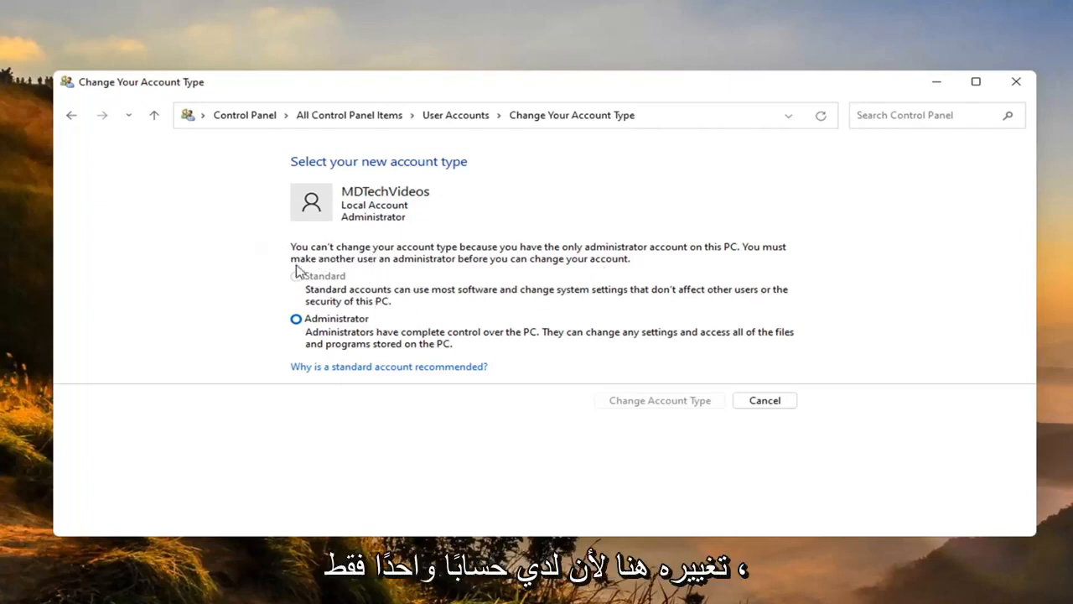
mouse_move(285, 294)
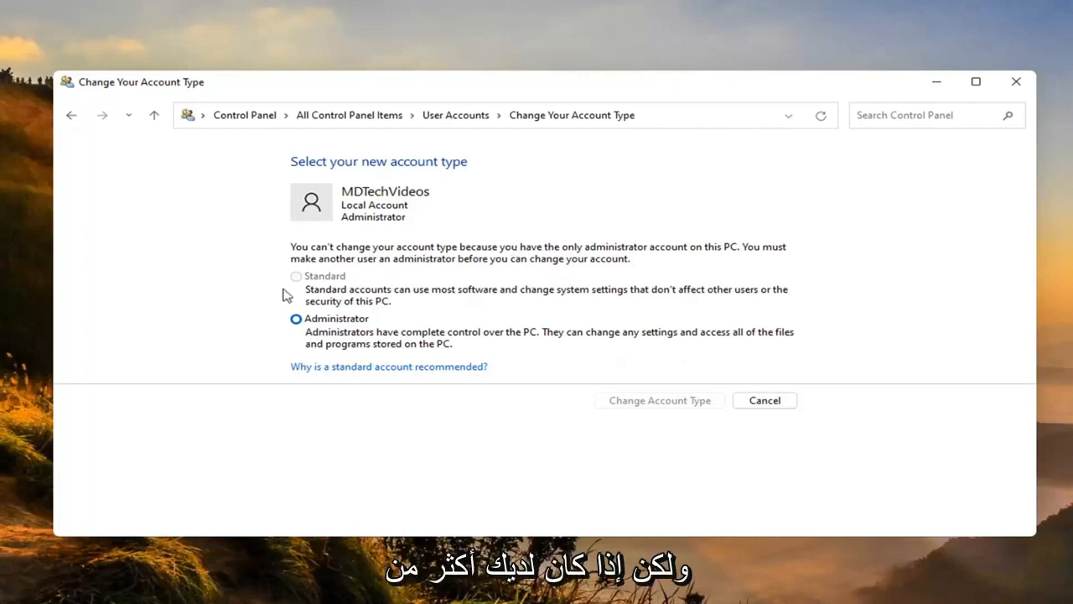
mouse_move(298, 279)
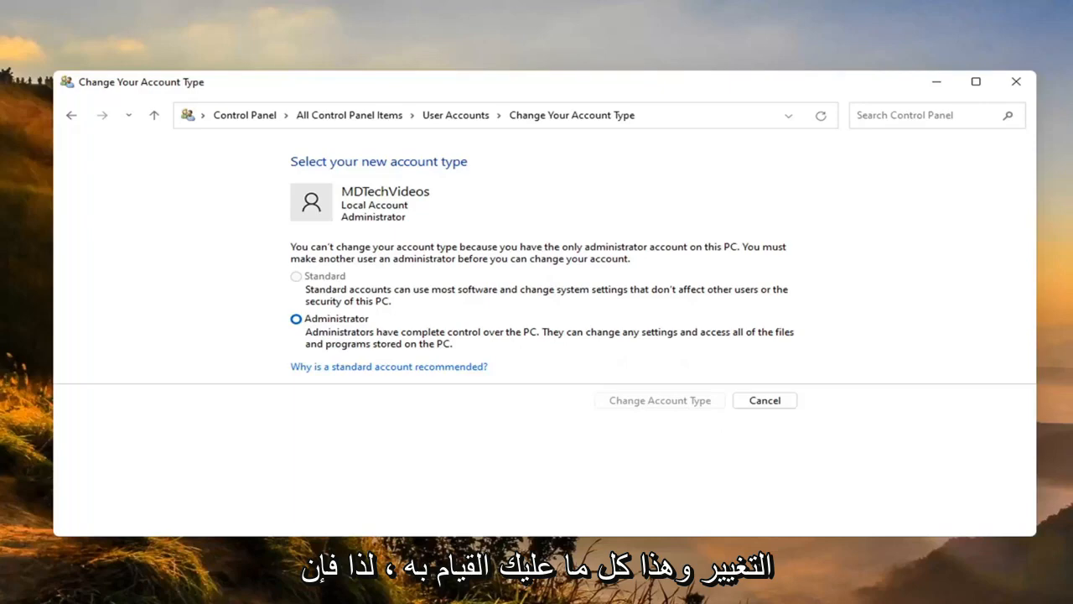
Leave the account type as Administrator and close Control Panel to the desktop.
left_click(765, 400)
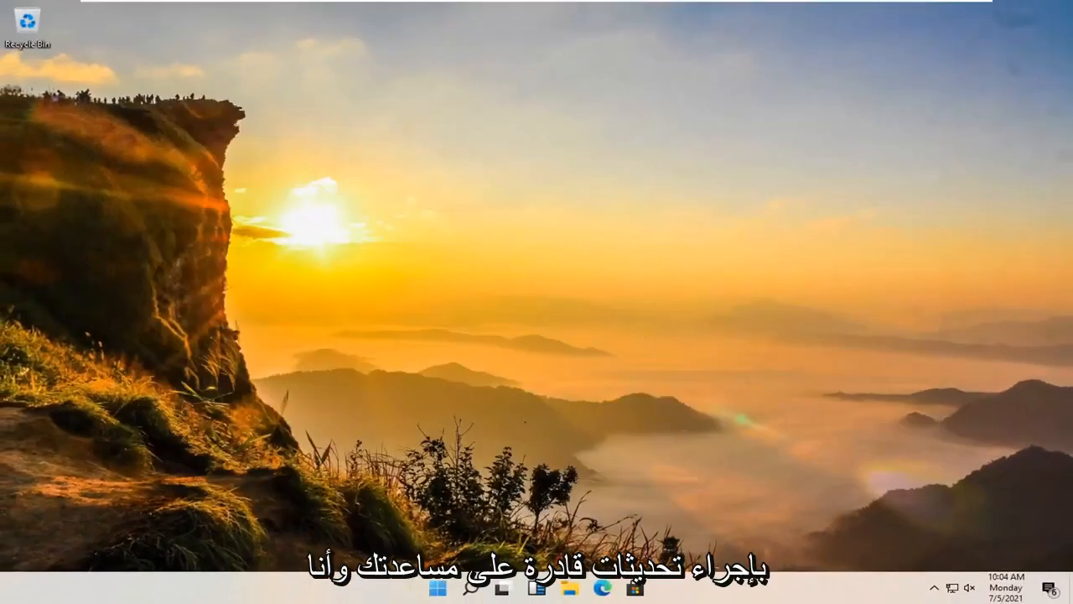